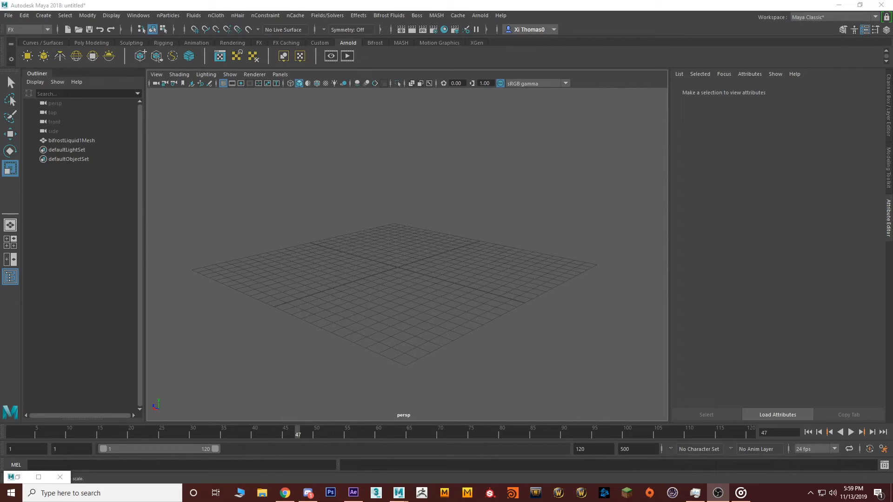
{"action": "mouse_move", "coordinate": [475, 219]}
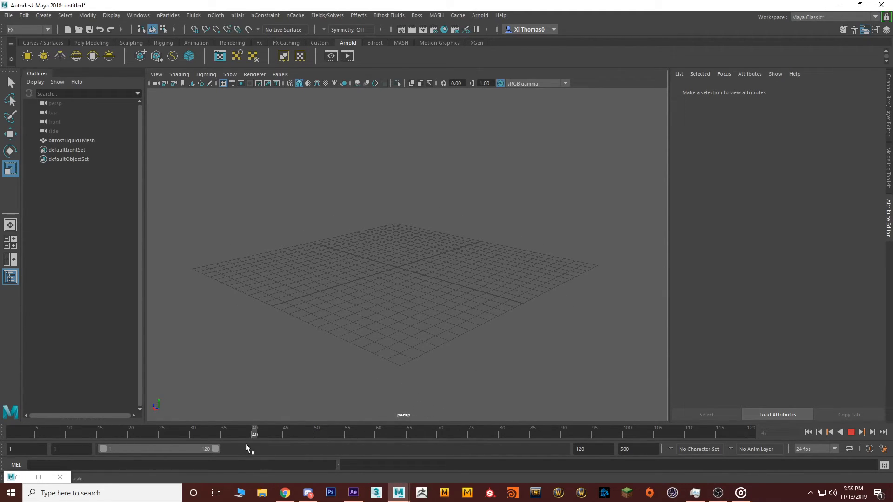
Set the Time Slider's playback speed to Play Every Frame, Max Real-time
{"action": "right_click", "coordinate": [249, 449]}
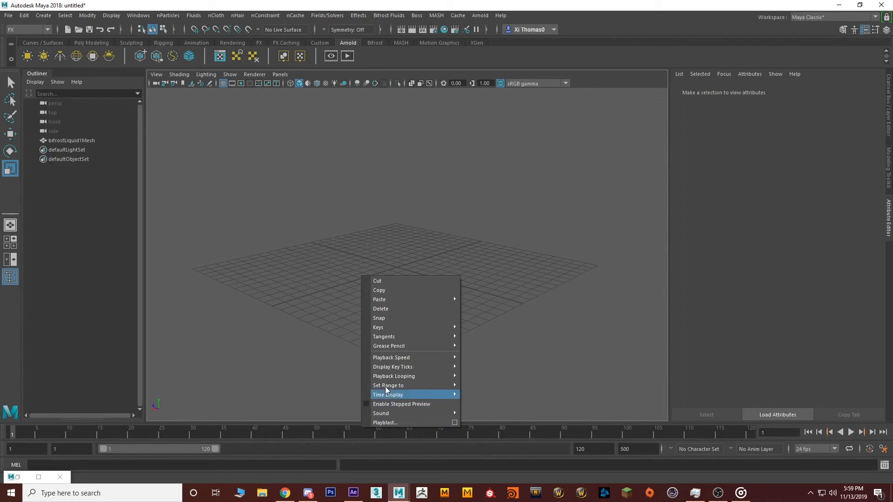
{"action": "mouse_move", "coordinate": [392, 357]}
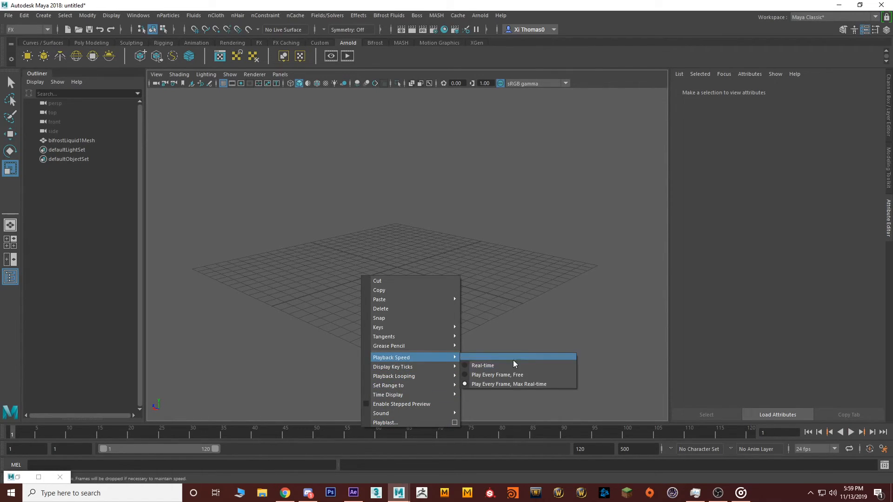
{"action": "mouse_move", "coordinate": [521, 384]}
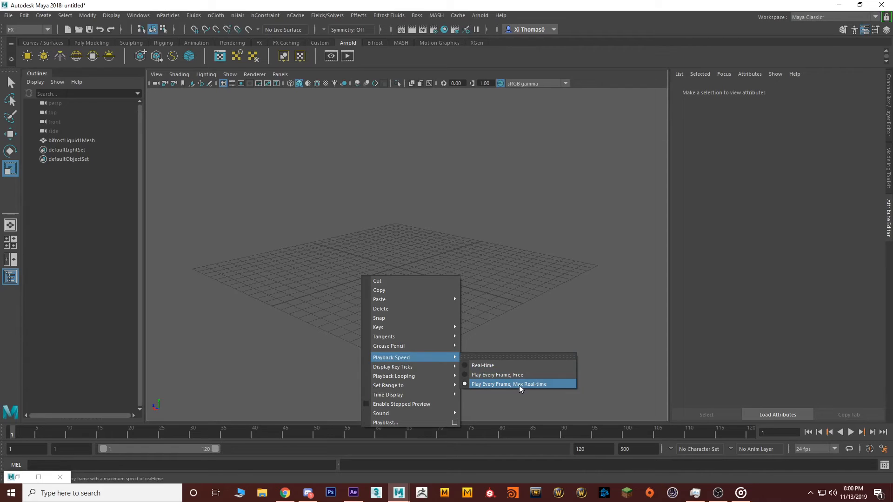
{"action": "left_click", "coordinate": [508, 384]}
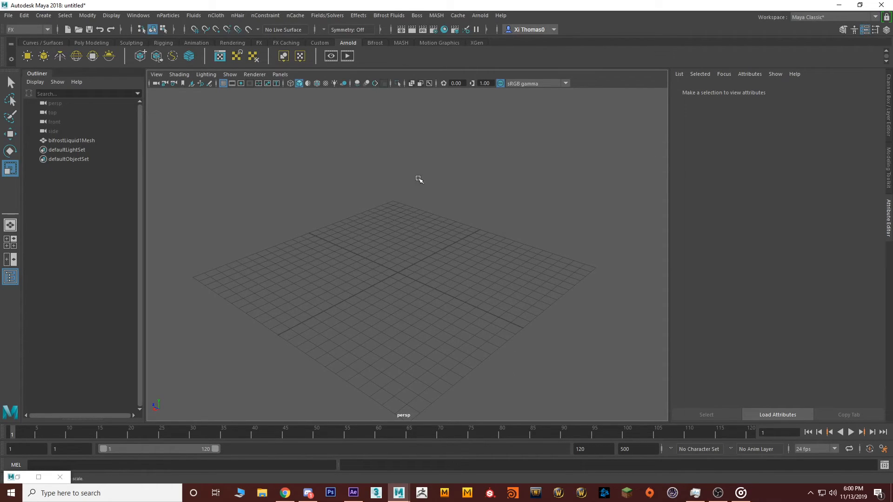
{"action": "left_click", "coordinate": [389, 16]}
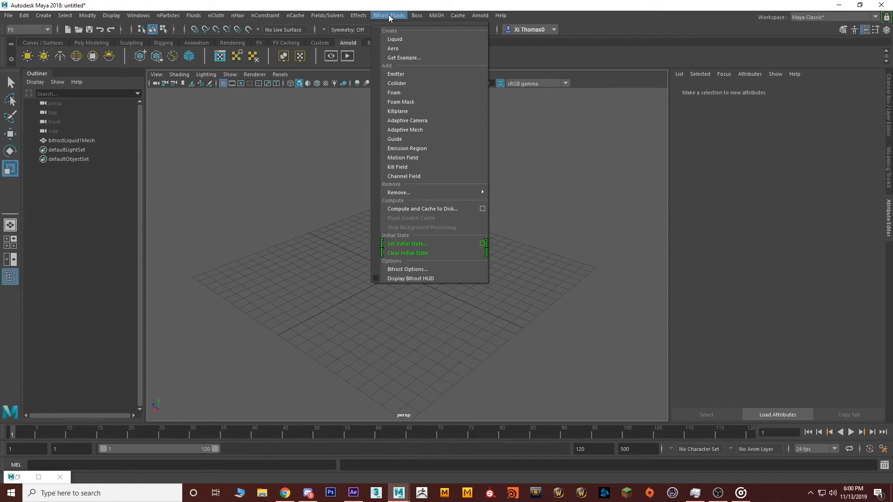
{"action": "mouse_move", "coordinate": [406, 269]}
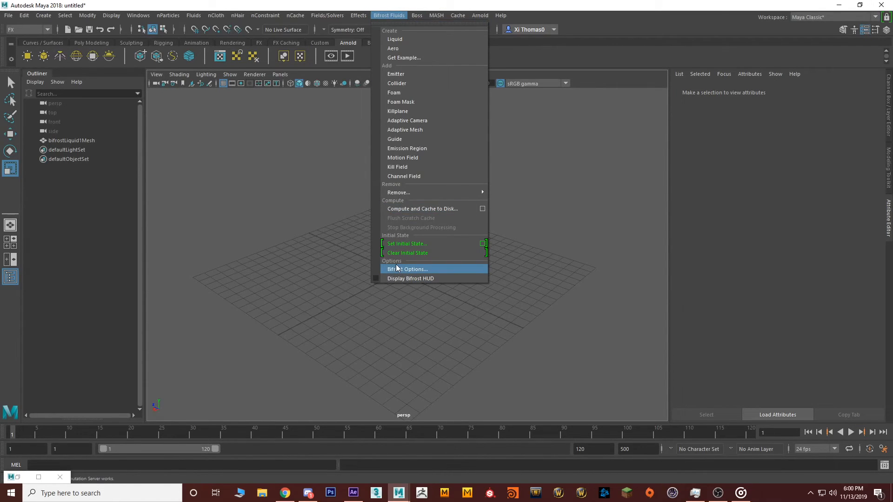
{"action": "left_click", "coordinate": [408, 269]}
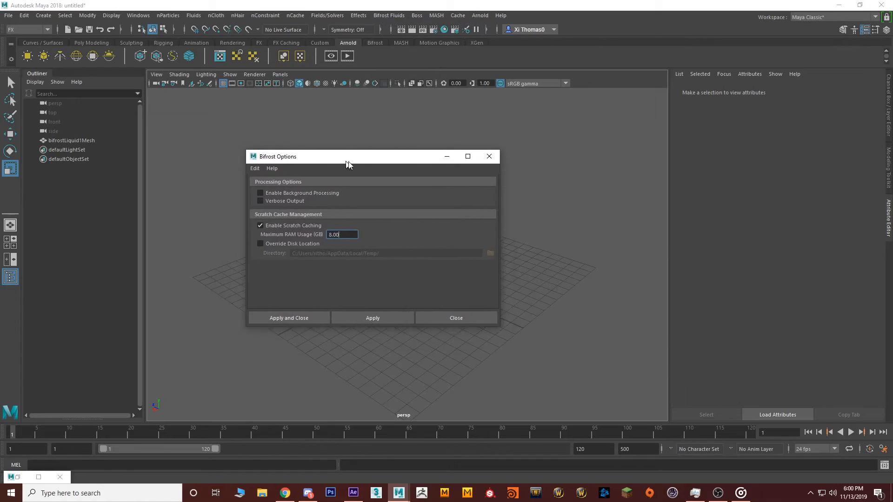
{"action": "left_click_drag", "start_coordinate": [348, 157], "coordinate": [384, 158]}
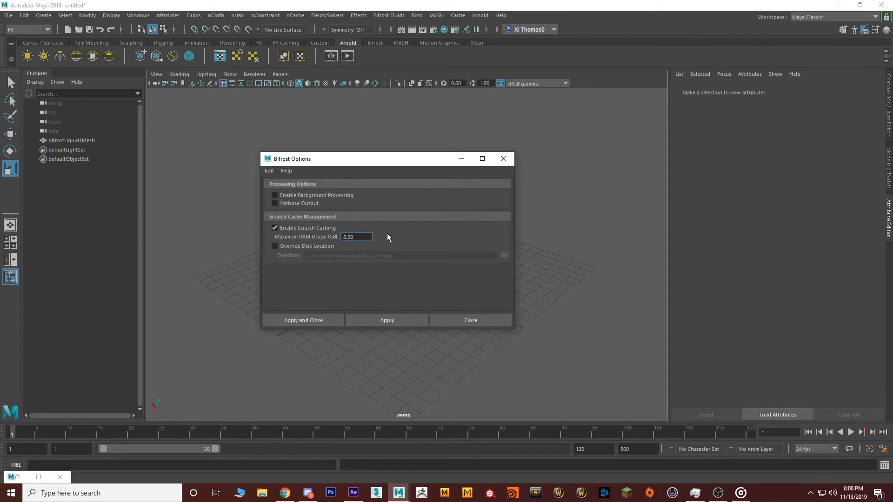
{"action": "mouse_move", "coordinate": [383, 235]}
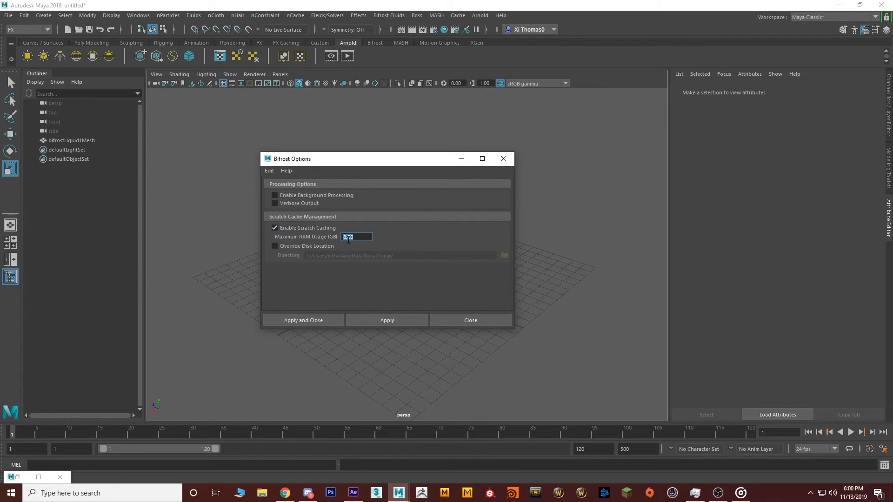
{"action": "left_click", "coordinate": [470, 320]}
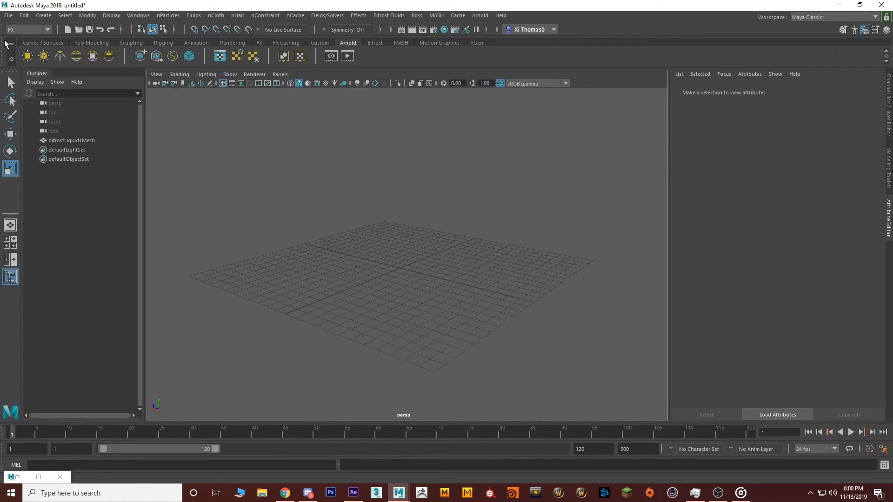
Switch Maya's menu set to FX
{"action": "left_click", "coordinate": [27, 29]}
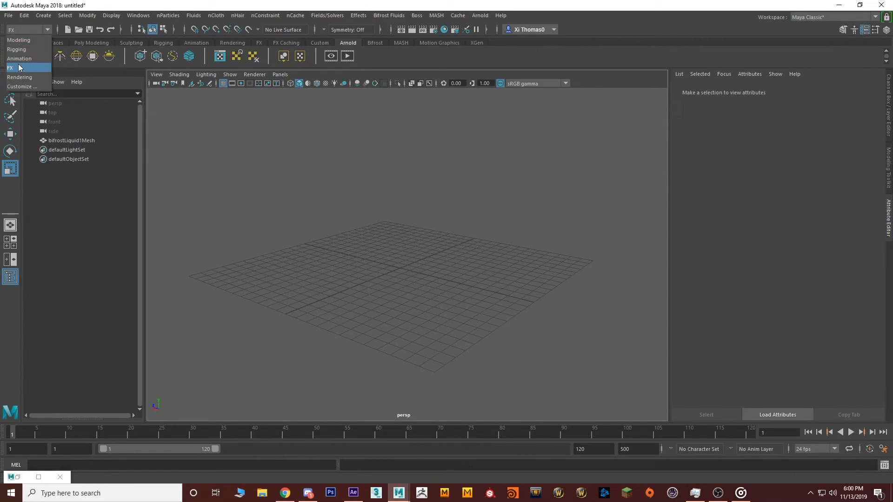
{"action": "left_click", "coordinate": [19, 40]}
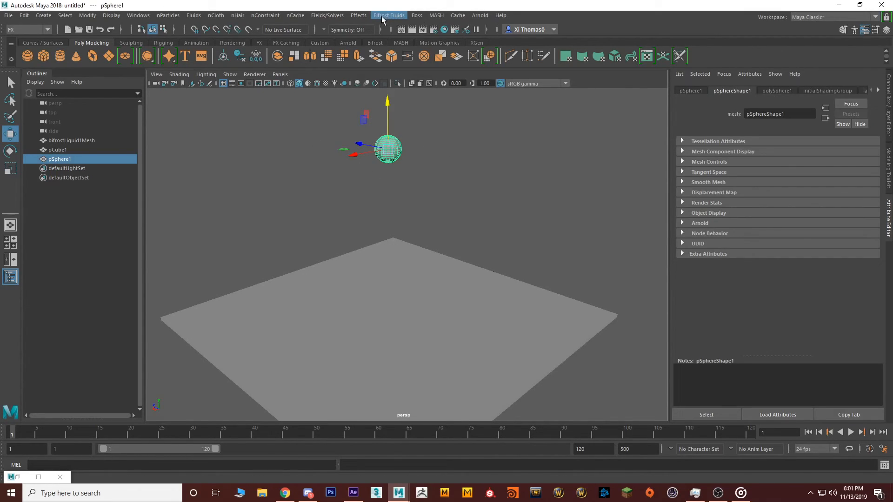
Make pSphere1 a Bifrost liquid, then inspect bifrostLiquid2 and its liquid, guide and emitter nodes
{"action": "left_click", "coordinate": [389, 15]}
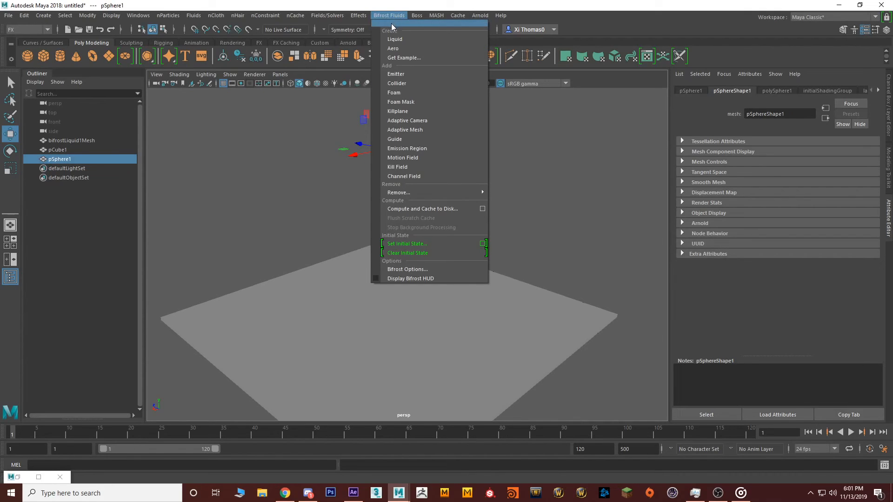
{"action": "left_click", "coordinate": [394, 39]}
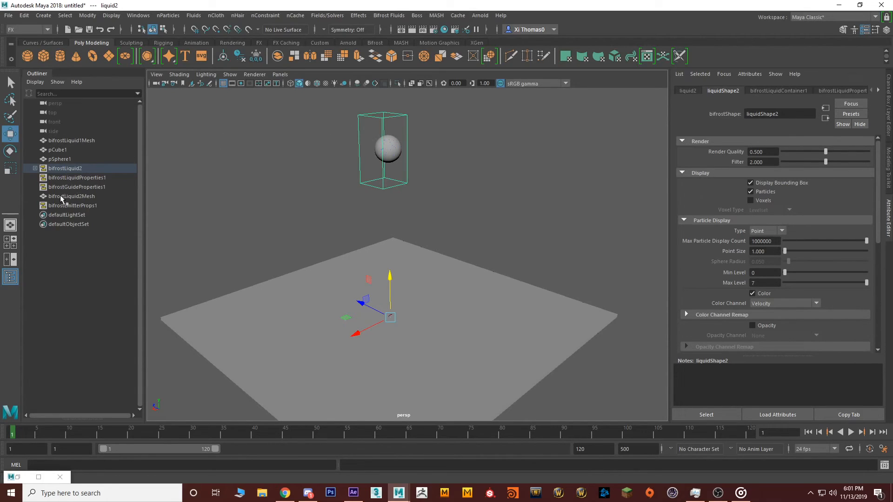
{"action": "mouse_move", "coordinate": [27, 74]}
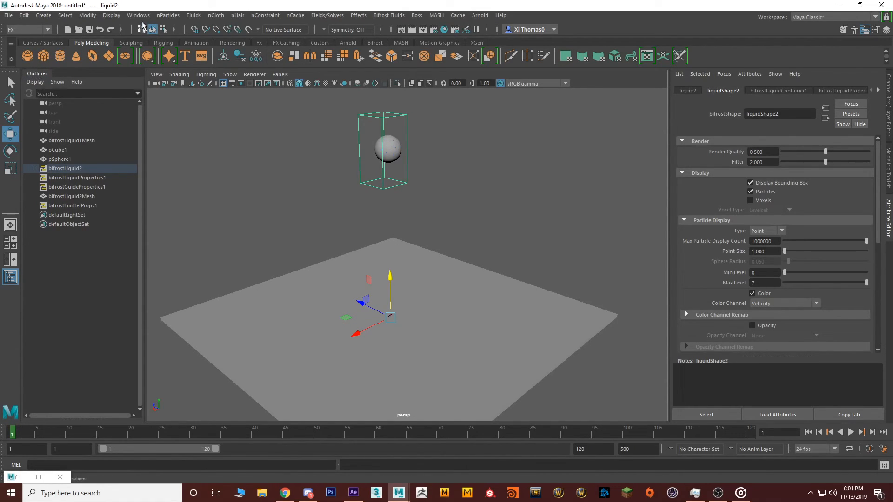
{"action": "left_click", "coordinate": [138, 15]}
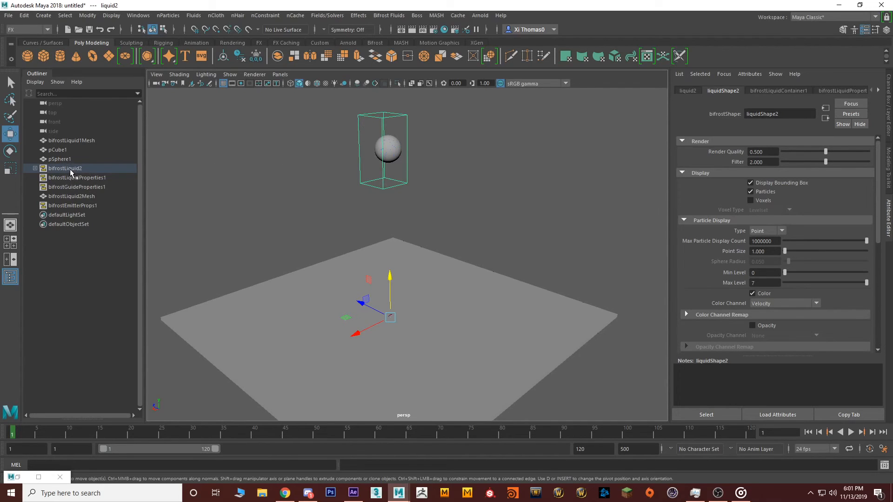
{"action": "left_click", "coordinate": [64, 167]}
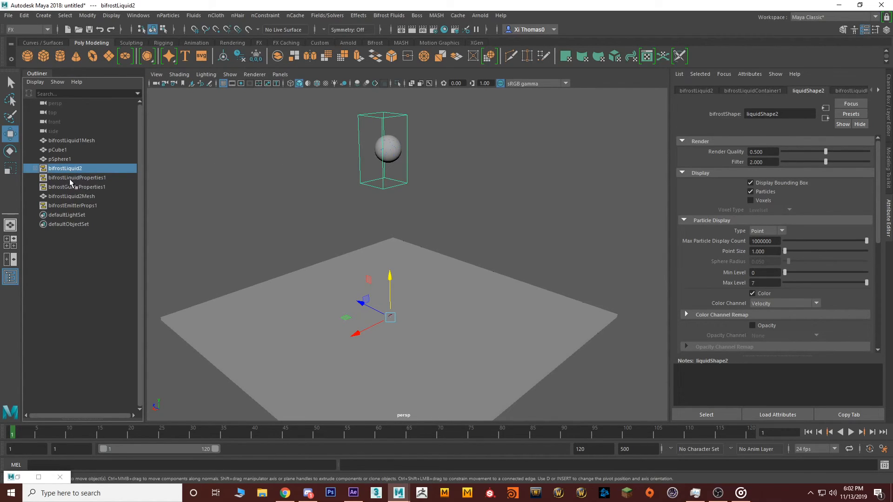
{"action": "left_click", "coordinate": [76, 178]}
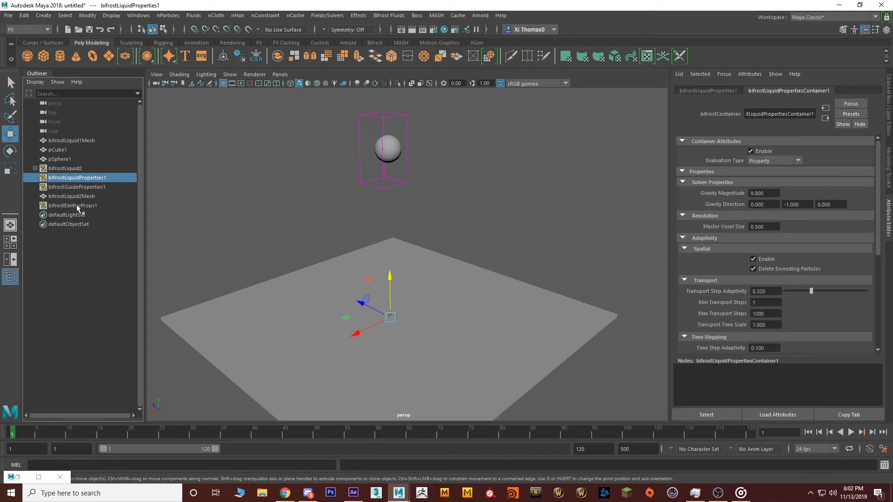
{"action": "left_click", "coordinate": [78, 187]}
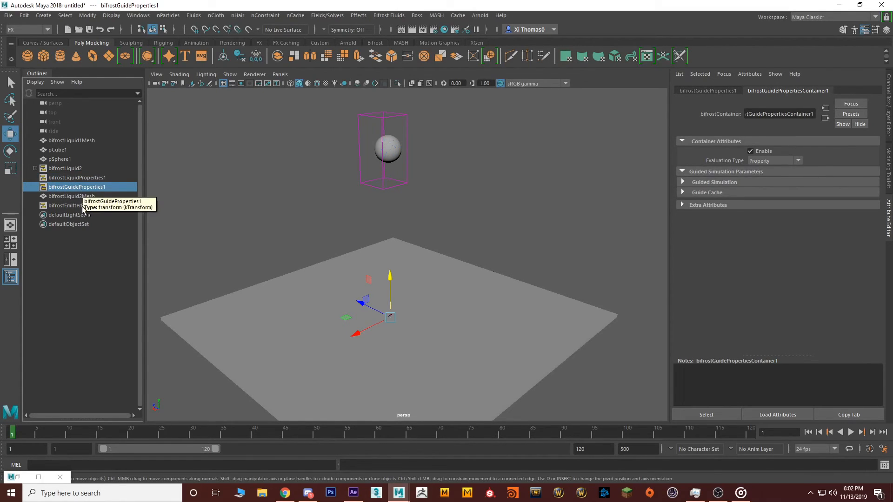
{"action": "left_click", "coordinate": [73, 206]}
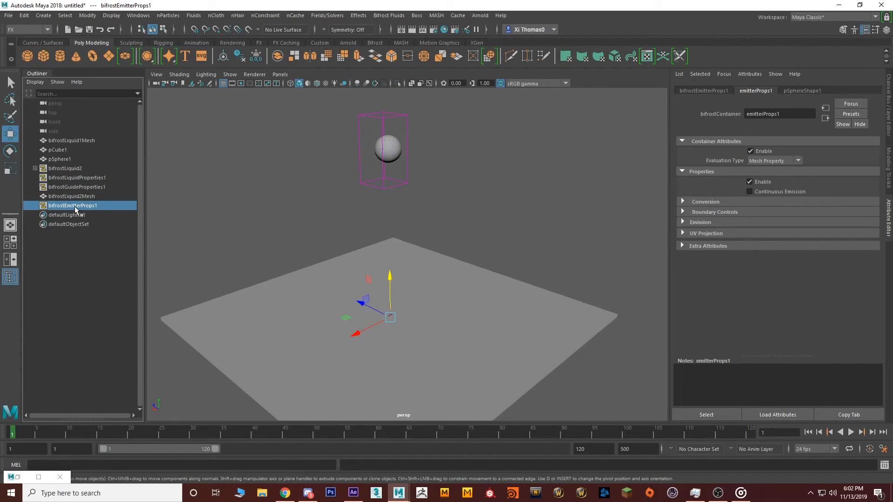
{"action": "mouse_move", "coordinate": [56, 170]}
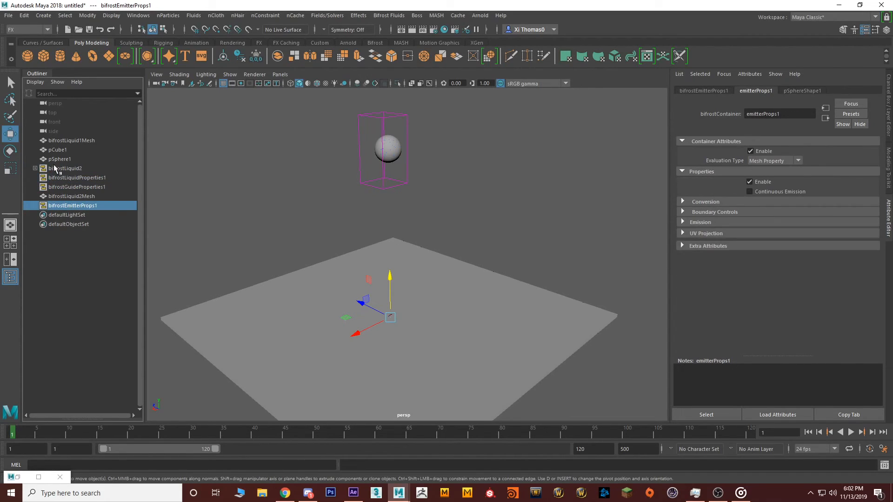
{"action": "mouse_move", "coordinate": [65, 169]}
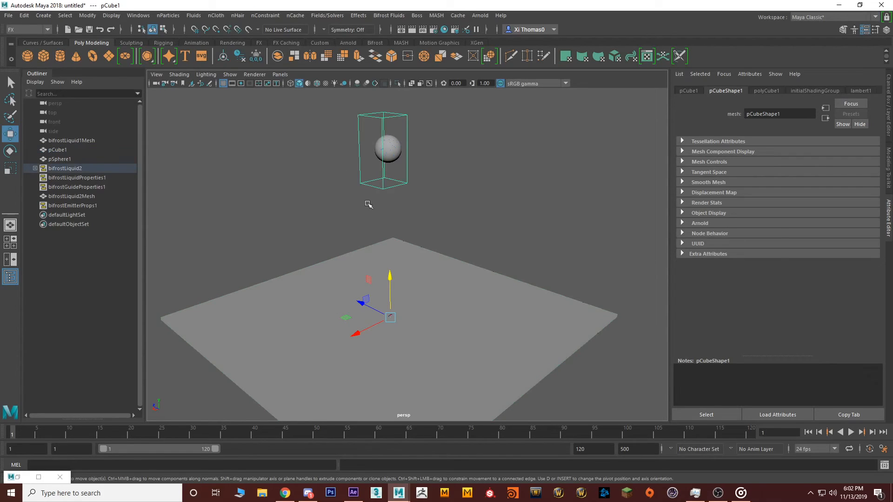
Add pCube1 as a Bifrost collider and play the simulation to frame 47
{"action": "left_click", "coordinate": [64, 168]}
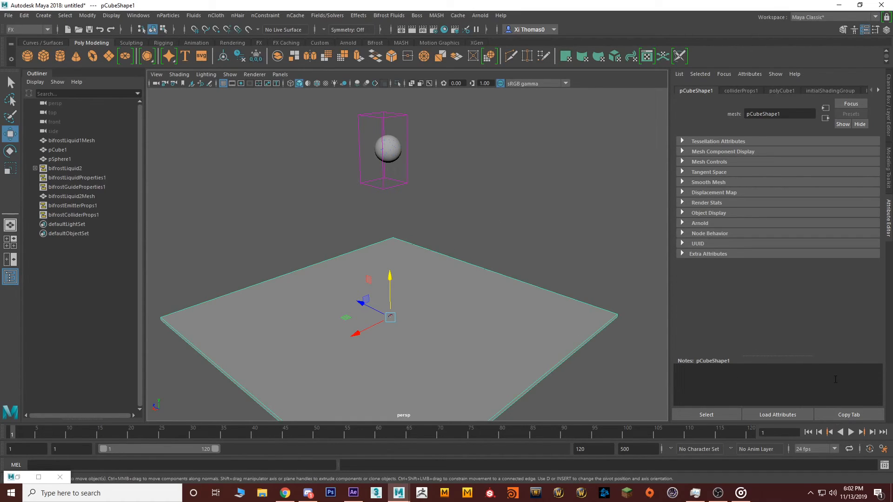
{"action": "left_click", "coordinate": [851, 432]}
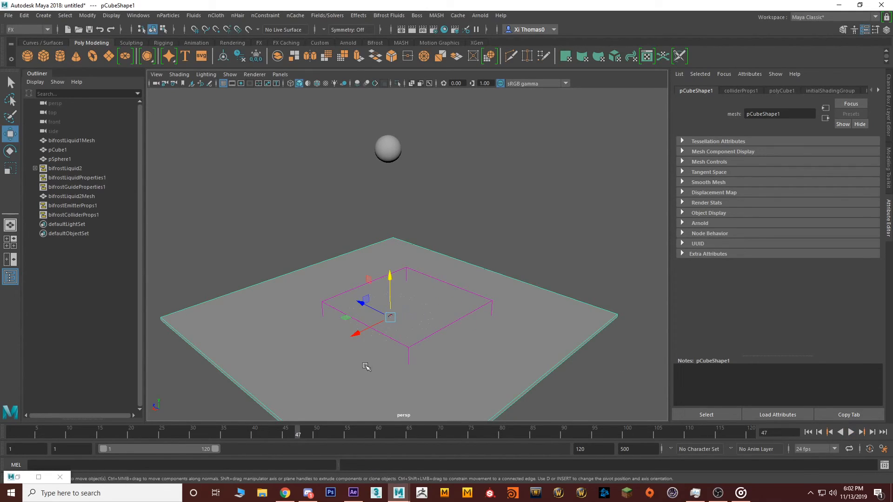
{"action": "mouse_move", "coordinate": [614, 403]}
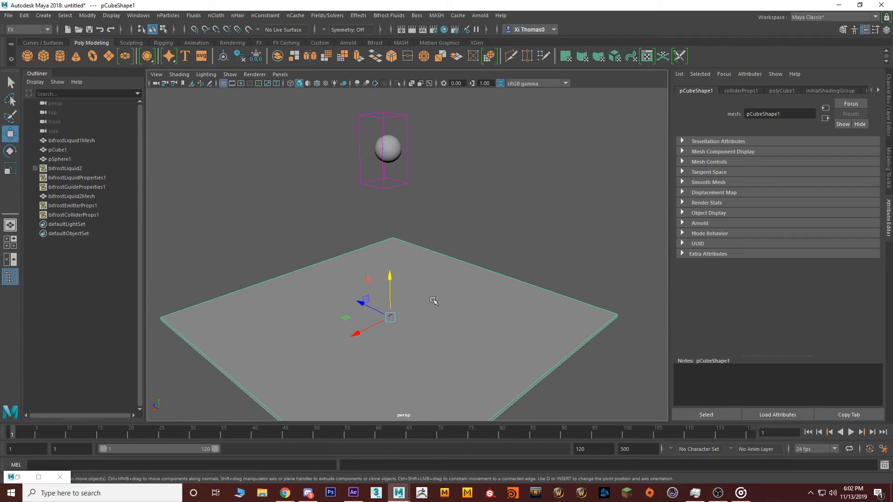
{"action": "mouse_move", "coordinate": [397, 230]}
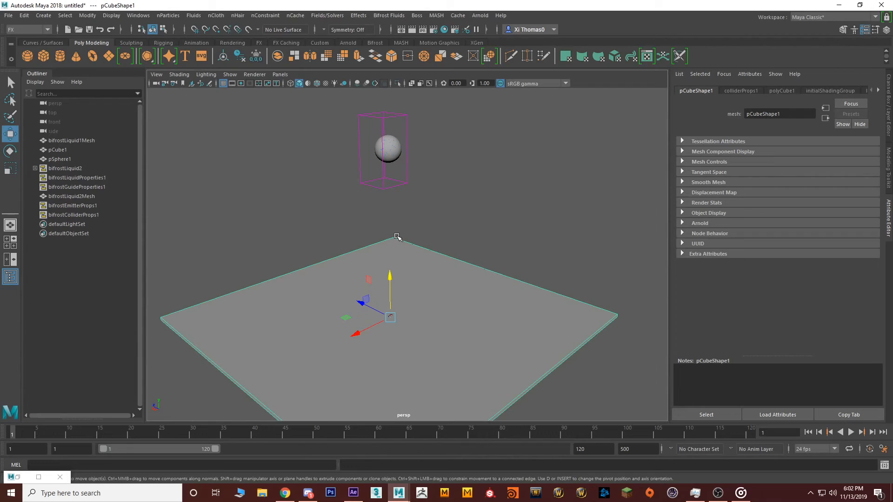
{"action": "mouse_move", "coordinate": [136, 187]}
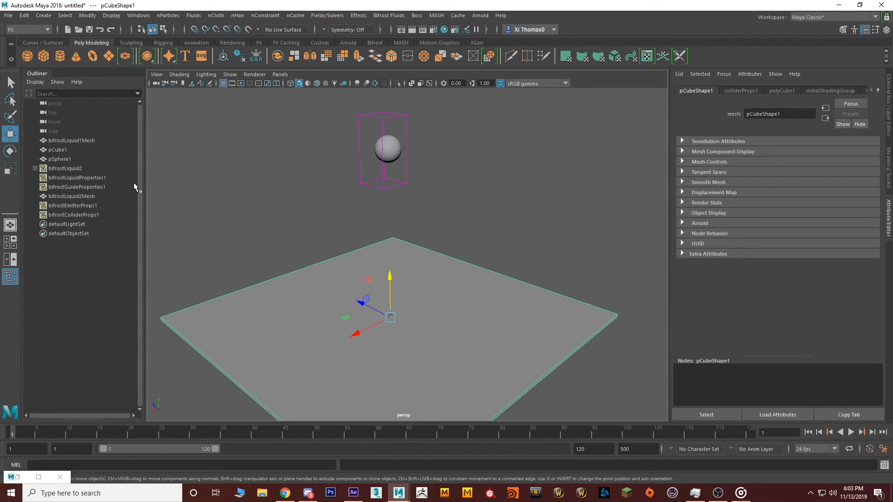
Enable Continuous Emission on bifrostEmitterProps1
{"action": "left_click", "coordinate": [65, 168]}
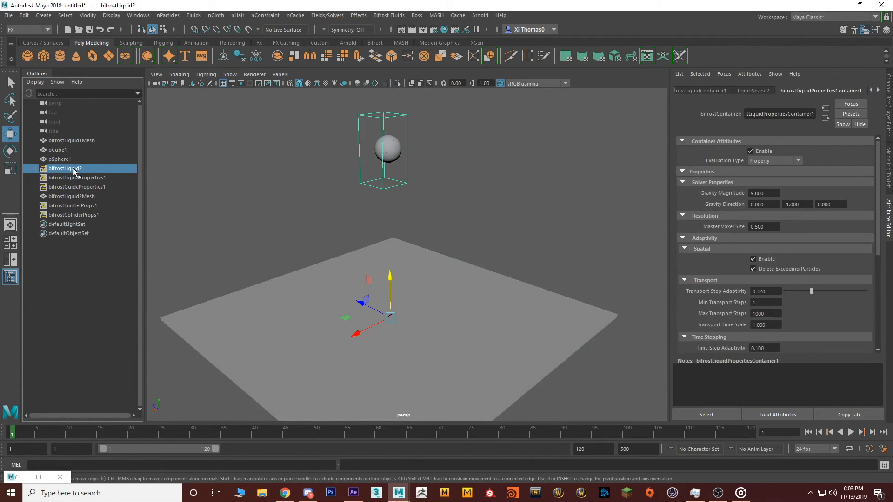
{"action": "left_click", "coordinate": [79, 187]}
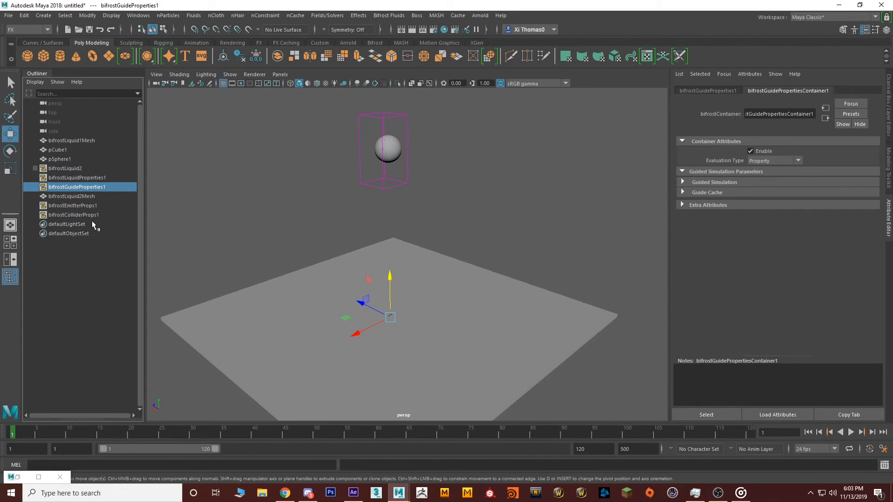
{"action": "left_click", "coordinate": [73, 205]}
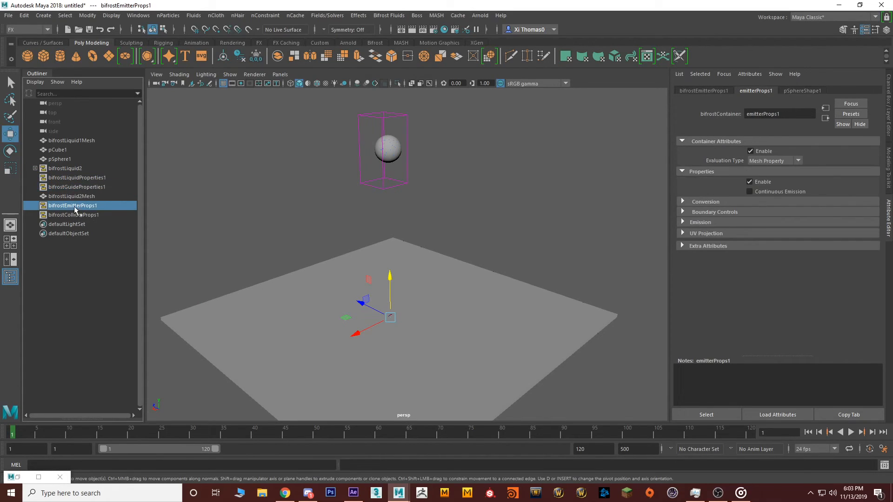
{"action": "mouse_move", "coordinate": [633, 212]}
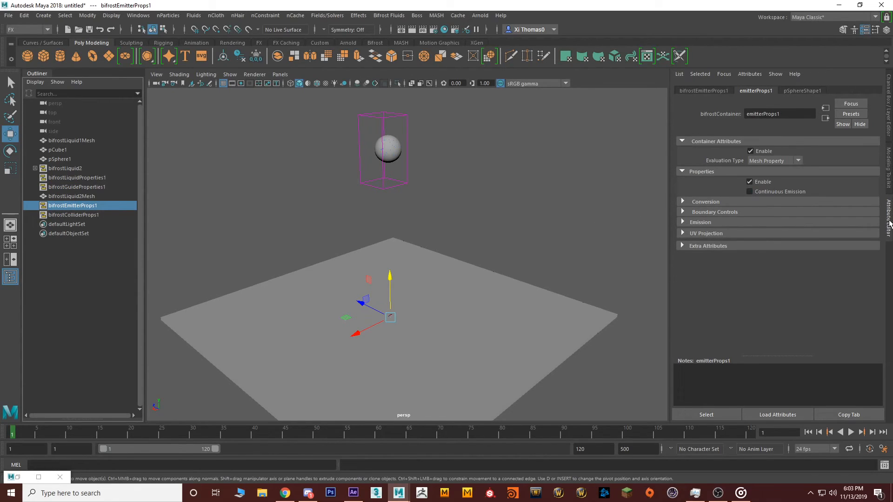
{"action": "left_click", "coordinate": [749, 192]}
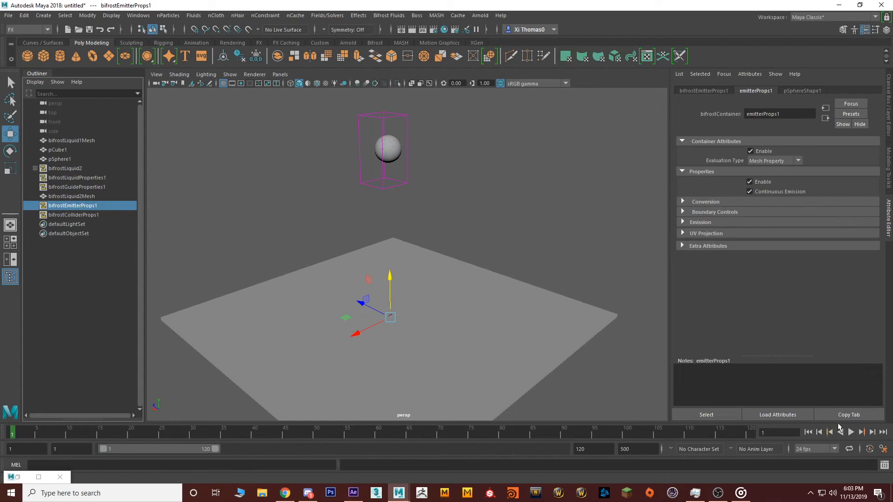
{"action": "left_click", "coordinate": [850, 432]}
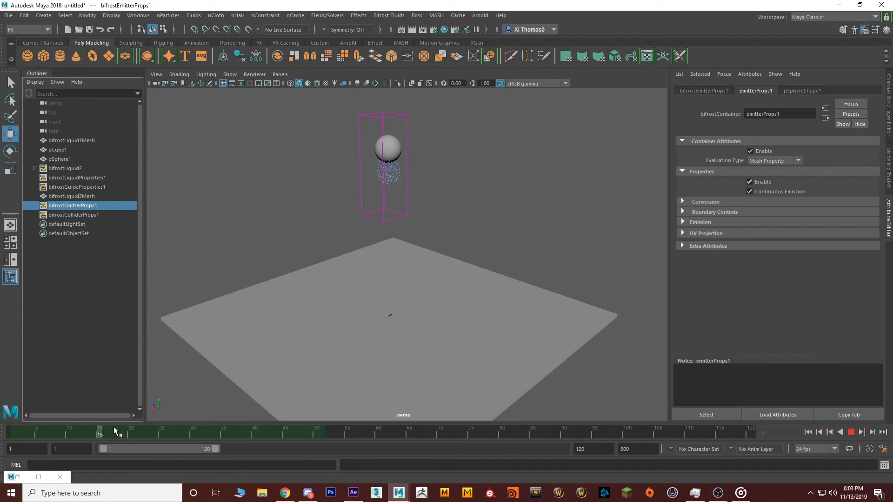
{"action": "left_click_drag", "start_coordinate": [100, 431], "coordinate": [291, 432]}
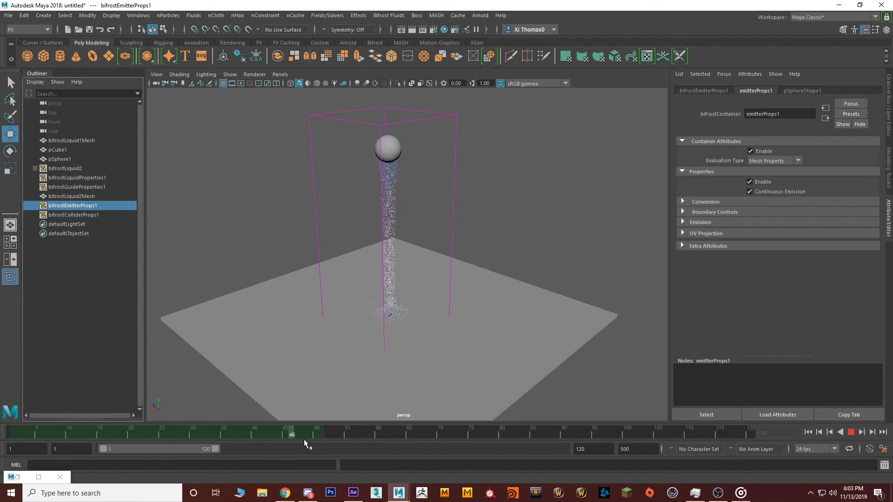
{"action": "left_click_drag", "start_coordinate": [292, 434], "coordinate": [421, 433]}
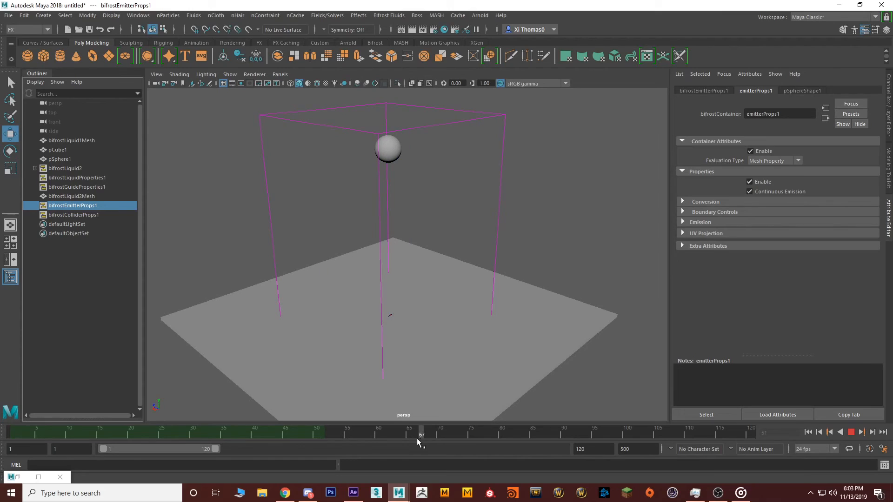
{"action": "left_click_drag", "start_coordinate": [421, 431], "coordinate": [266, 431]}
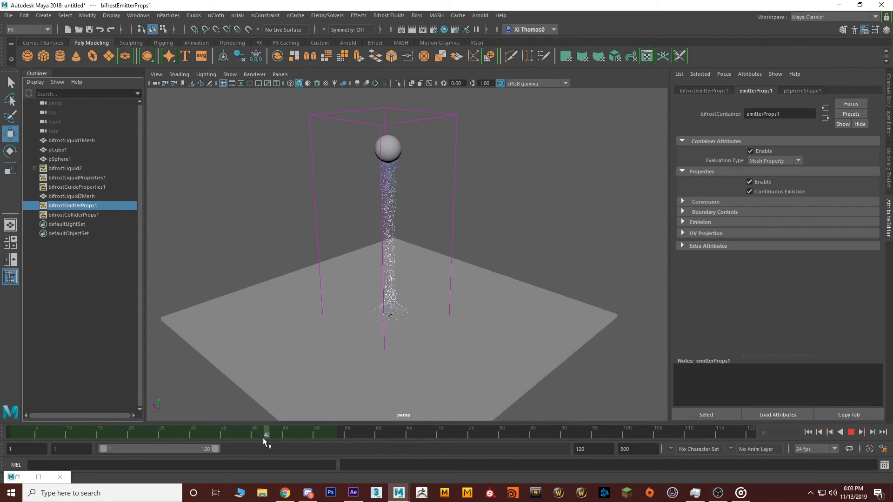
{"action": "left_click", "coordinate": [285, 434]}
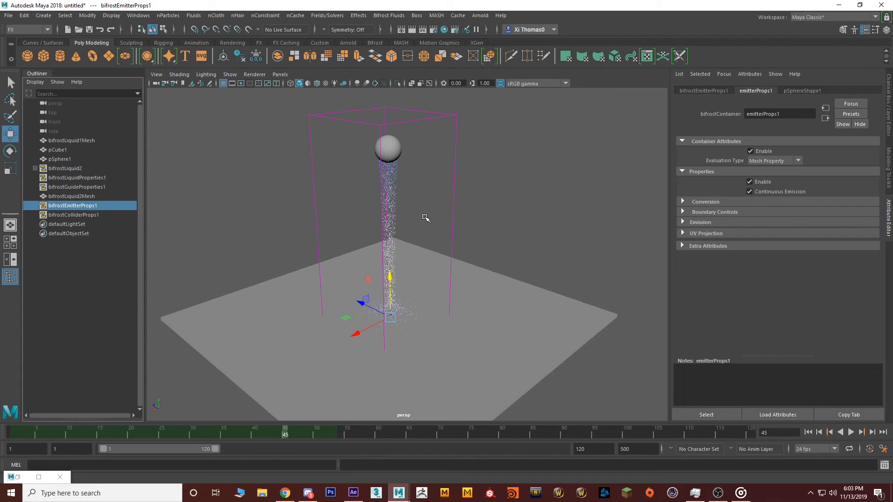
{"action": "mouse_move", "coordinate": [408, 196]}
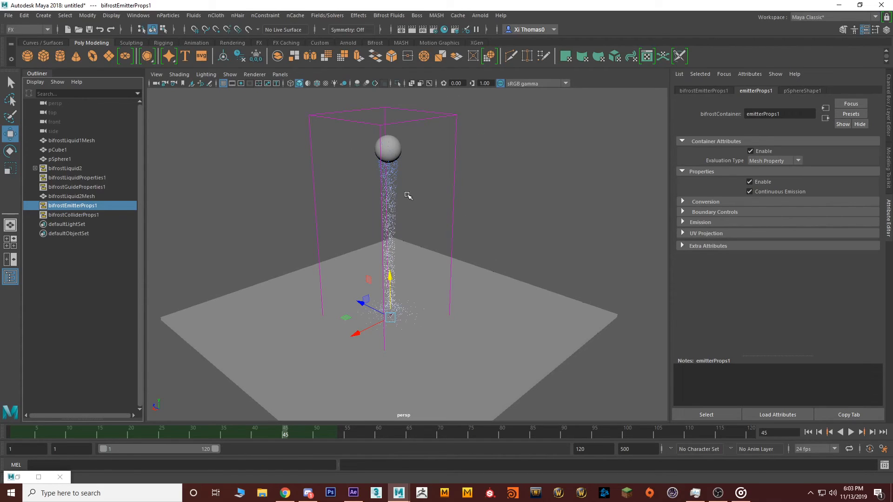
{"action": "mouse_move", "coordinate": [399, 240]}
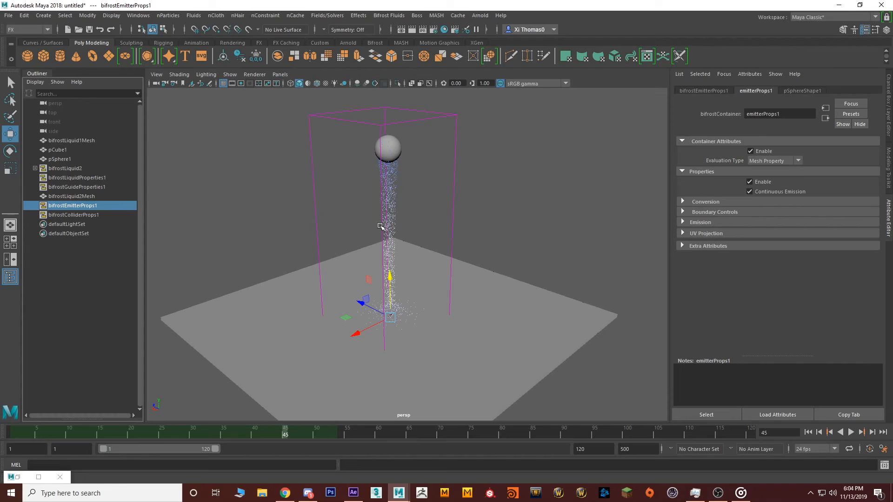
{"action": "mouse_move", "coordinate": [367, 182]}
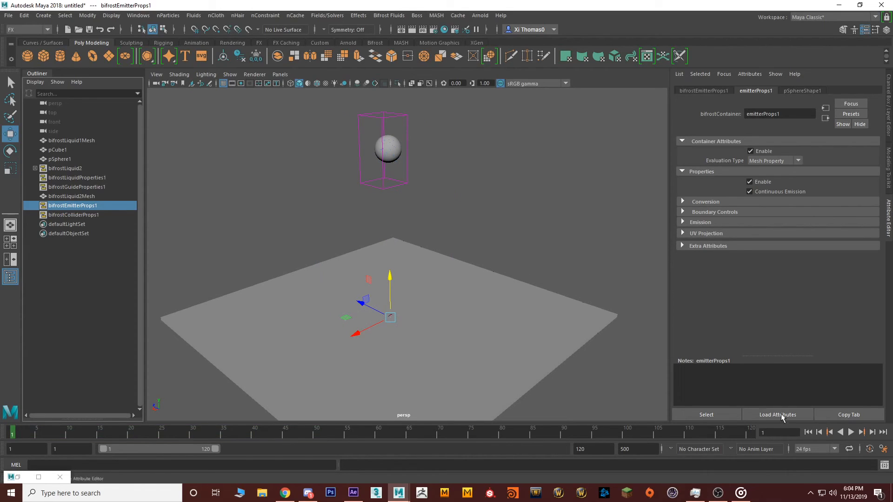
Set bifrostLiquidProperties1 Master Voxel Size to 0.2 and play the finer simulation
{"action": "left_click", "coordinate": [76, 177]}
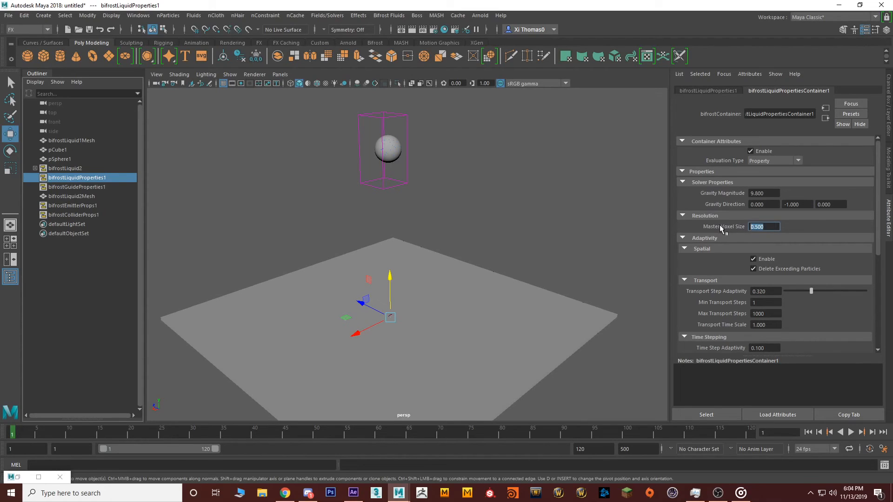
{"action": "mouse_move", "coordinate": [729, 228]}
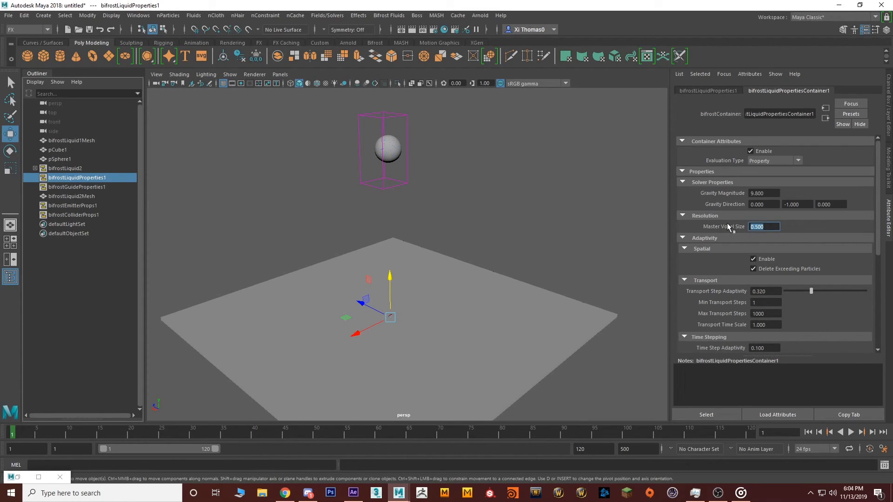
{"action": "type", "text": "0.2"}
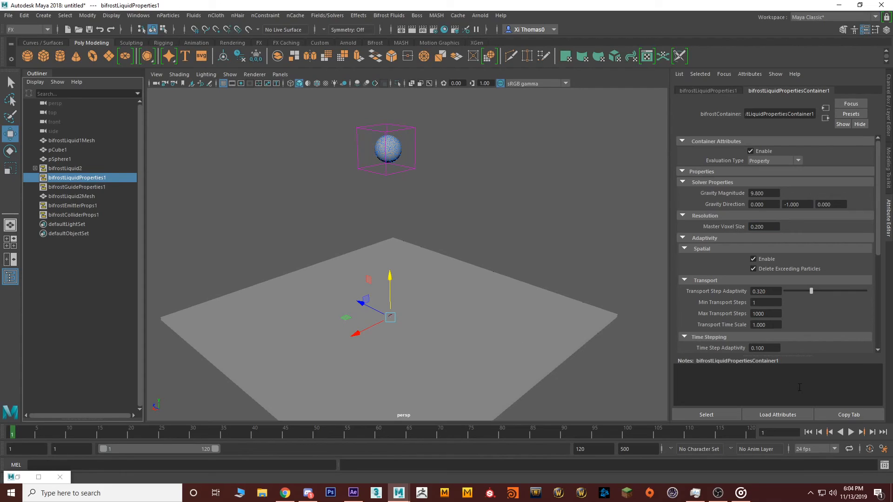
{"action": "left_click", "coordinate": [850, 432]}
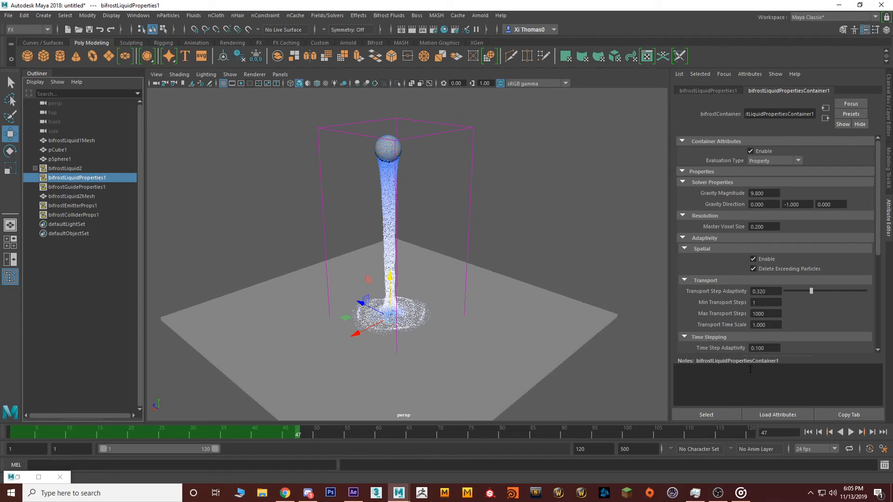
{"action": "left_click", "coordinate": [443, 28]}
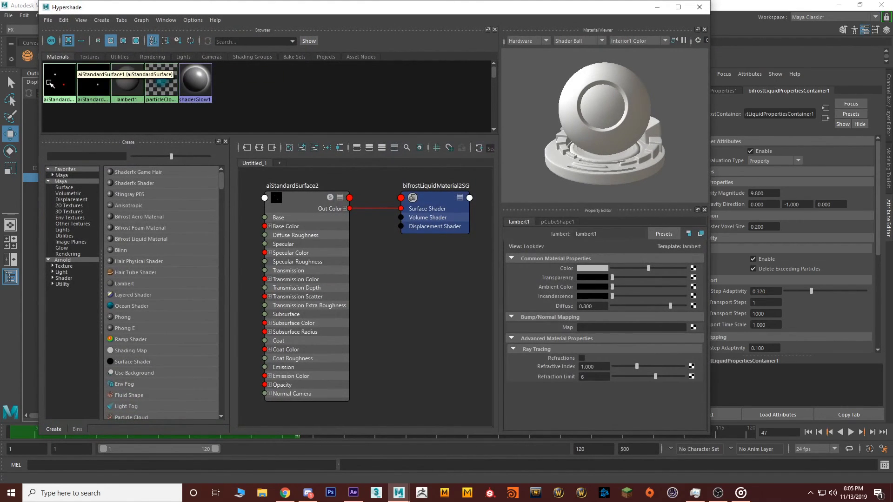
Reposition Hypershade and select bifrostLiquid2 to show its aiStandardSurface2 shading network
{"action": "left_click", "coordinate": [93, 79]}
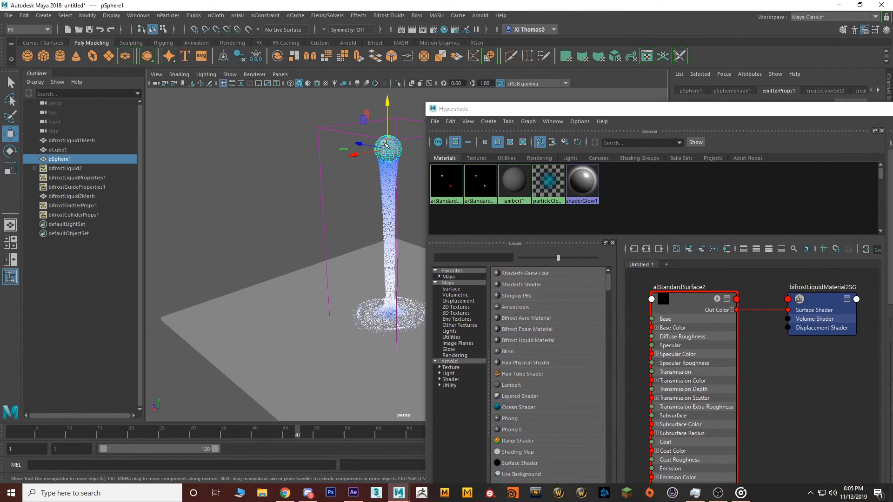
{"action": "right_click", "coordinate": [446, 183]}
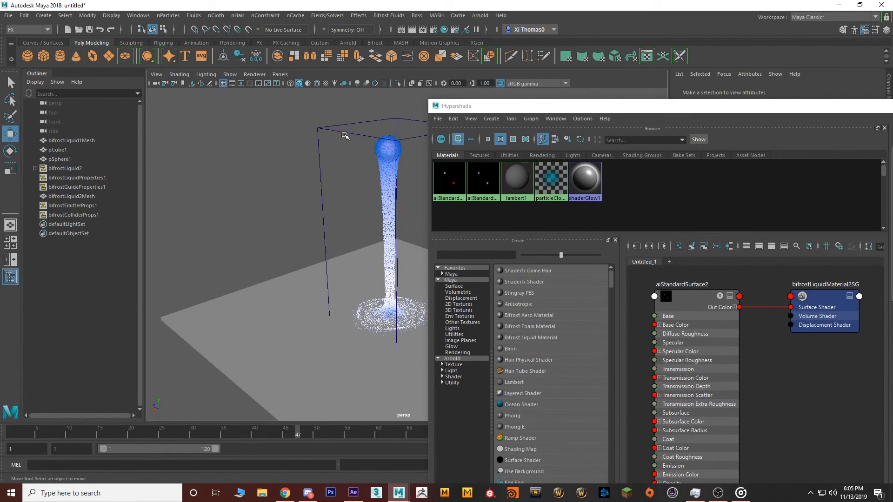
{"action": "left_click", "coordinate": [64, 168]}
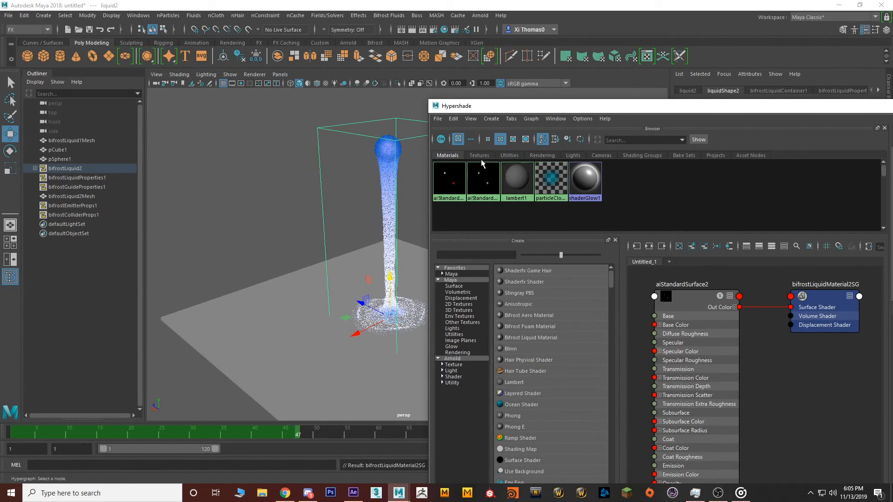
{"action": "mouse_move", "coordinate": [492, 109]}
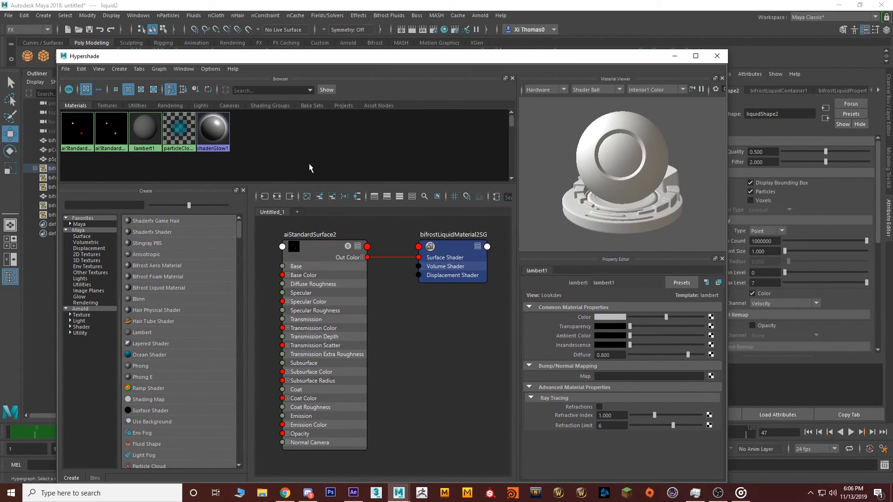
{"action": "mouse_move", "coordinate": [587, 309]}
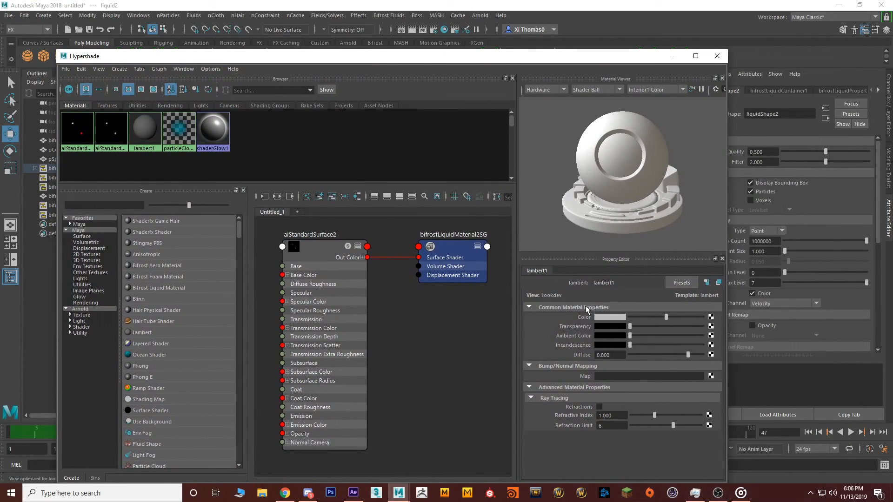
{"action": "left_click", "coordinate": [310, 234]}
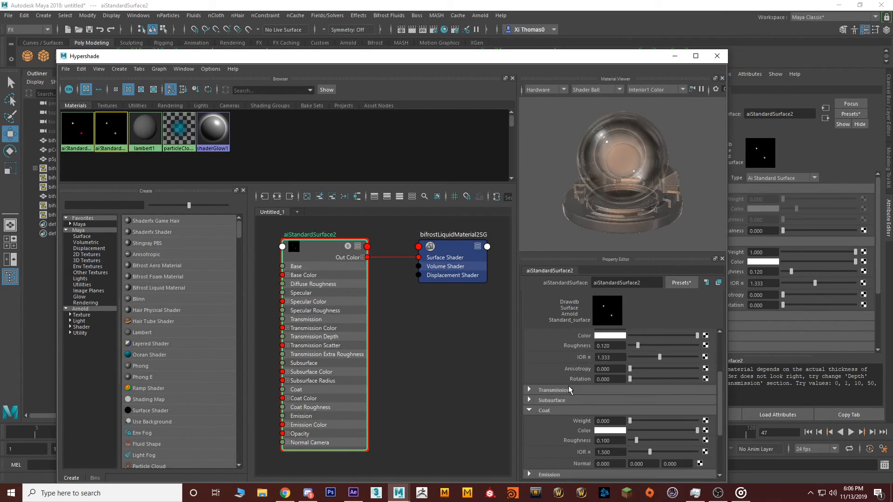
Set aiStandardSurface2 Coat Weight to 1
{"action": "left_click", "coordinate": [529, 390]}
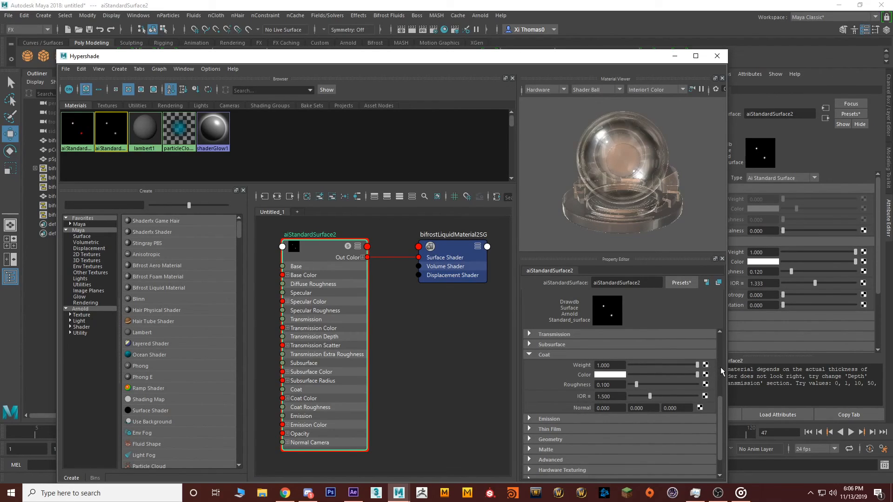
{"action": "mouse_move", "coordinate": [594, 366]}
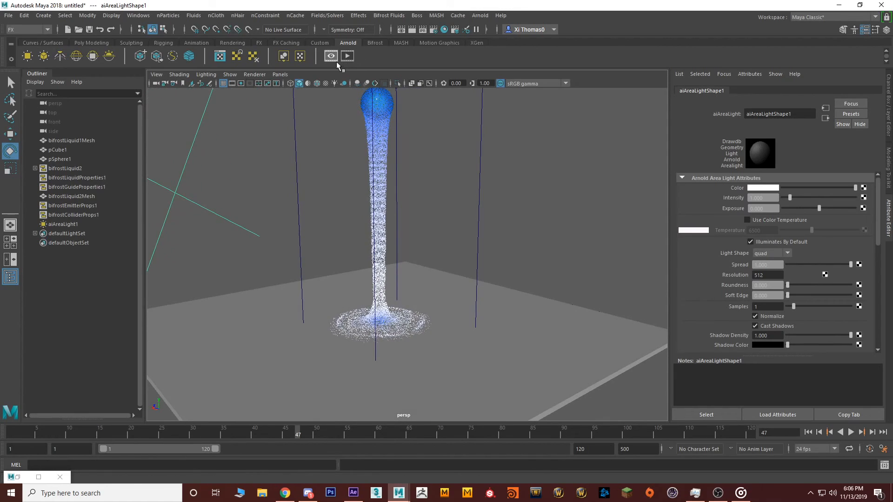
Raise aiAreaLight1 to intensity 10, render the current frame in Arnold, and close RenderView
{"action": "left_click", "coordinate": [330, 56]}
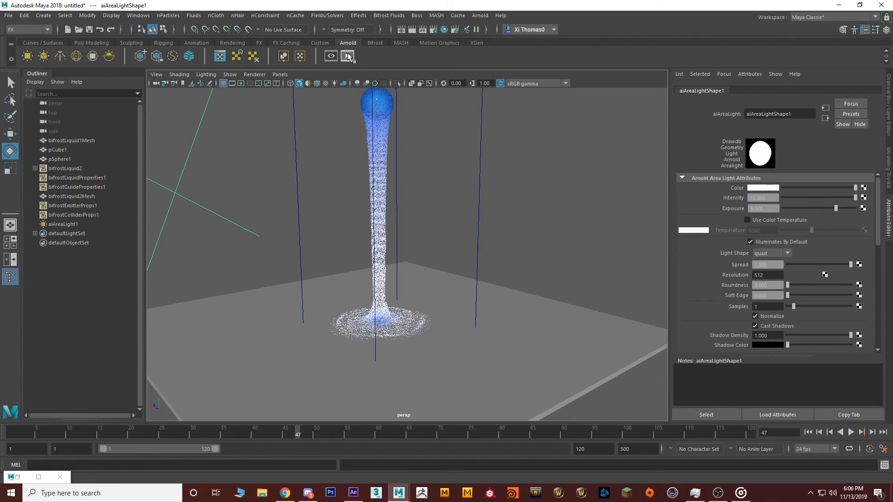
{"action": "left_click", "coordinate": [346, 56]}
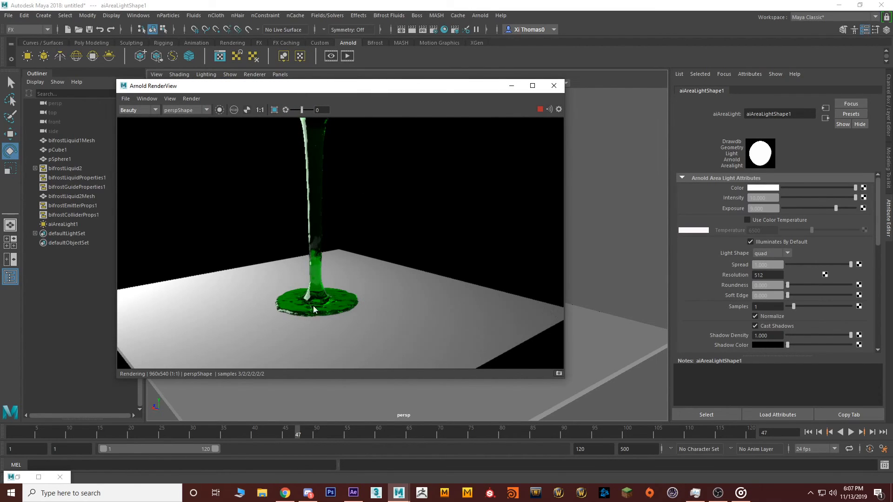
{"action": "left_click", "coordinate": [553, 85]}
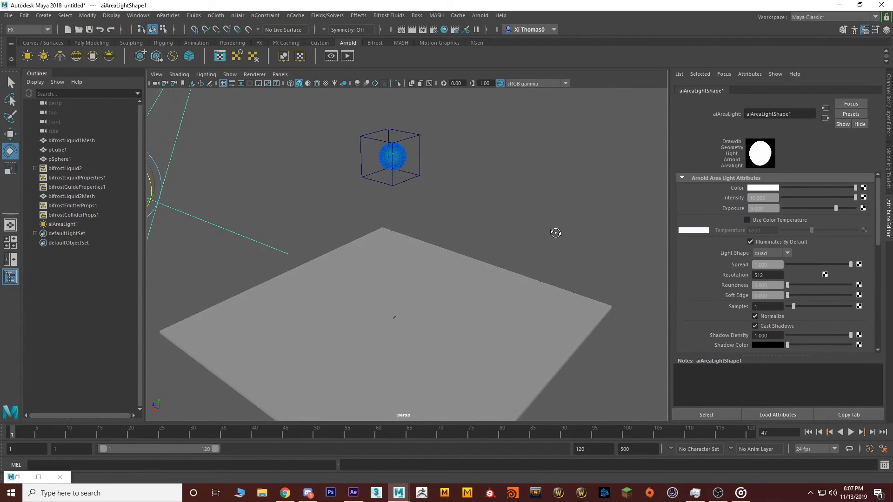
Create pSphere2 on the floor and add it as a Bifrost collider for bifrostLiquid2
{"action": "left_click", "coordinate": [91, 43]}
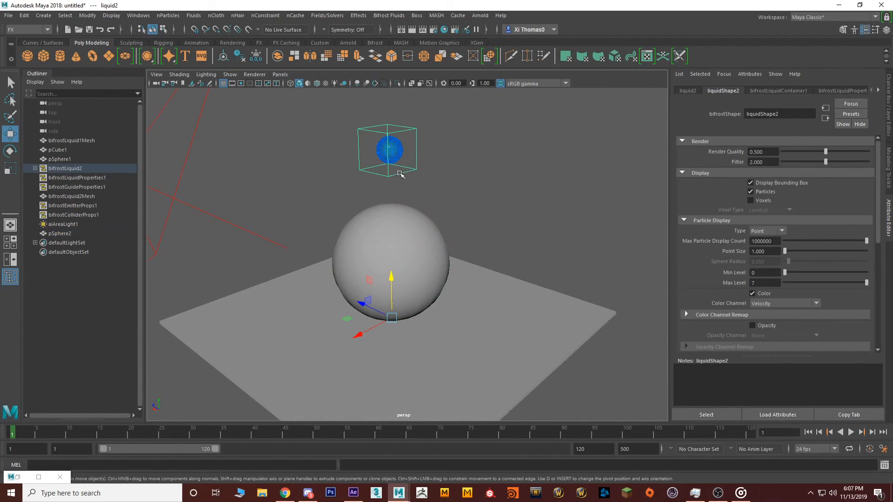
{"action": "mouse_move", "coordinate": [410, 164]}
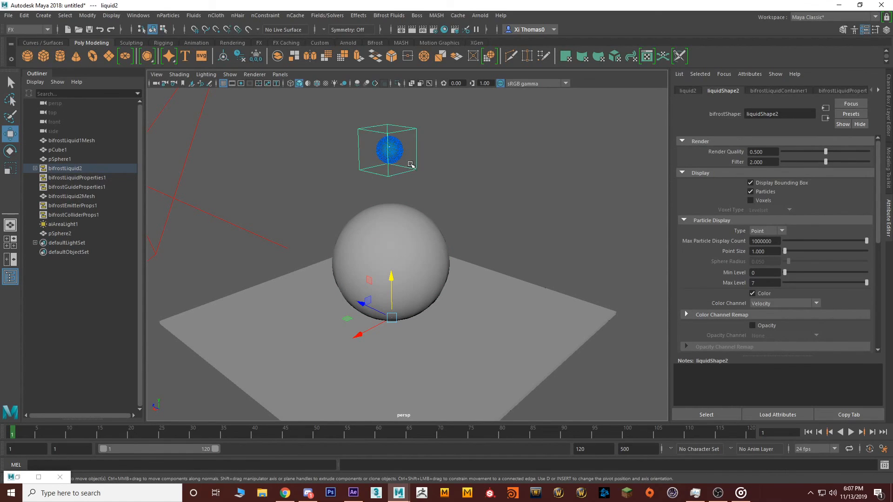
{"action": "left_click", "coordinate": [391, 259]}
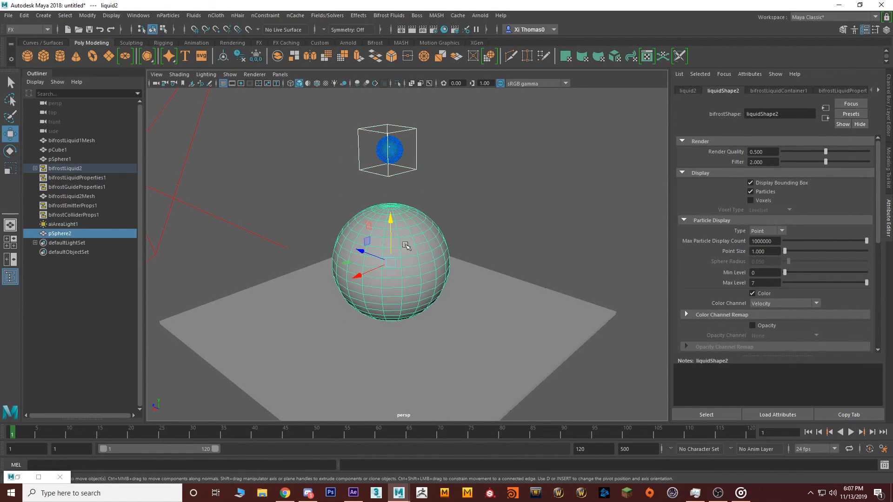
{"action": "left_click", "coordinate": [389, 15]}
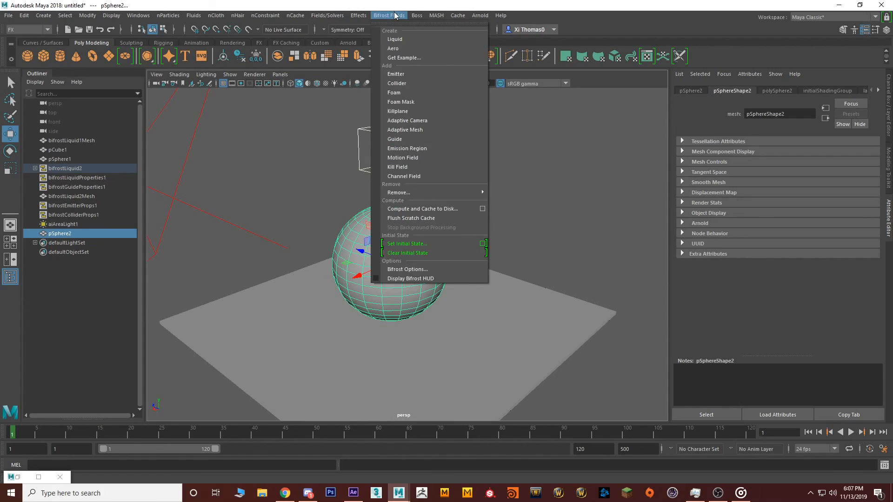
{"action": "left_click", "coordinate": [397, 83]}
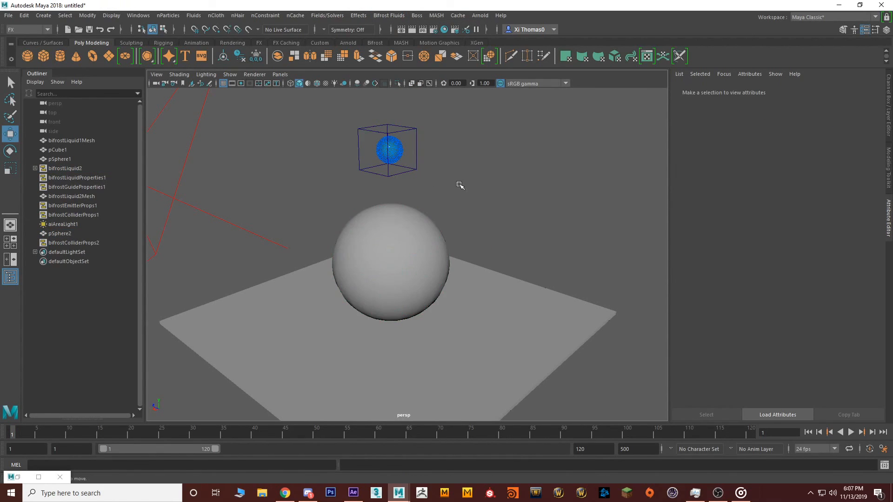
Play the liquid simulation to frame 55 and render that frame in Arnold
{"action": "left_click", "coordinate": [851, 432]}
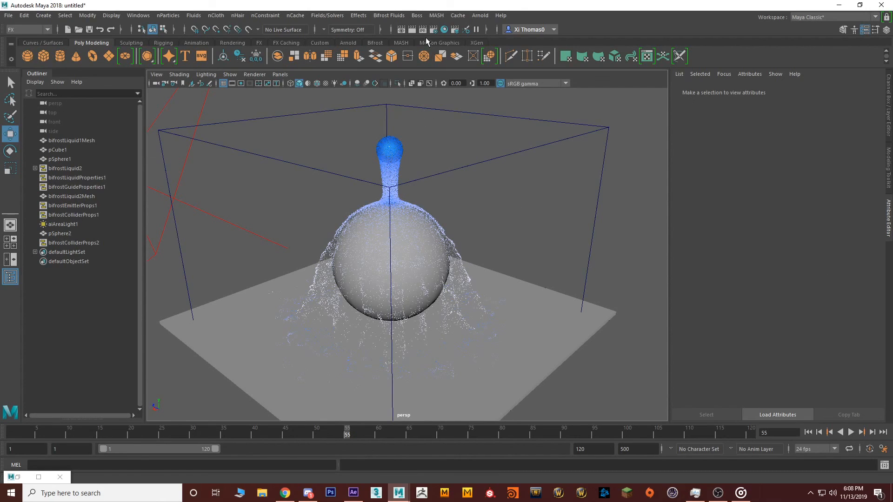
{"action": "left_click", "coordinate": [348, 42]}
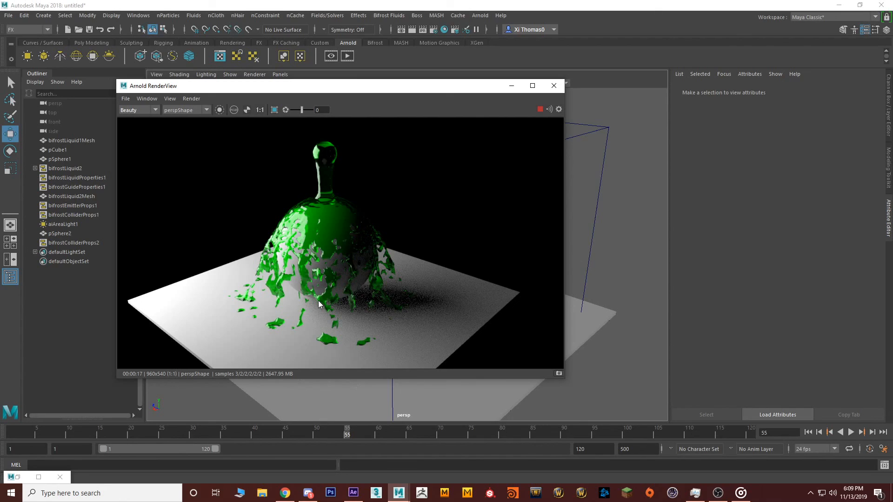
Close the Arnold preview, open Bifrost Compute and Cache to Disk options, inspect the cache path
{"action": "left_click", "coordinate": [553, 85]}
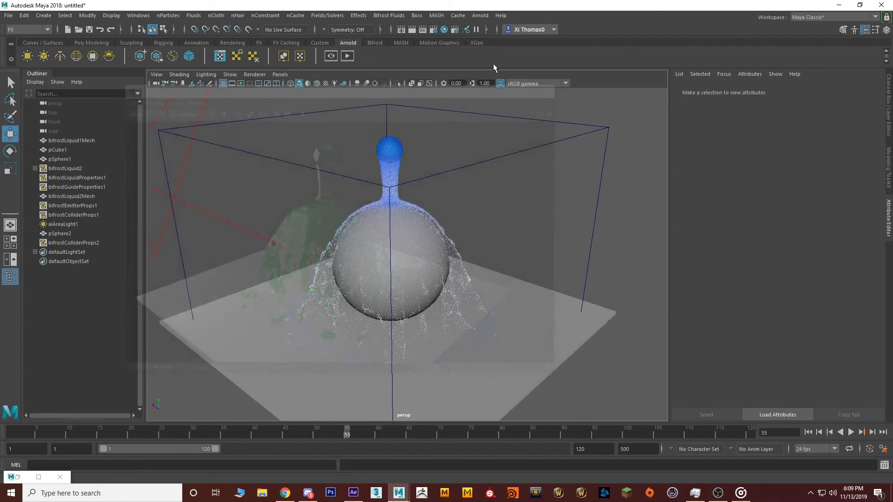
{"action": "left_click", "coordinate": [389, 15]}
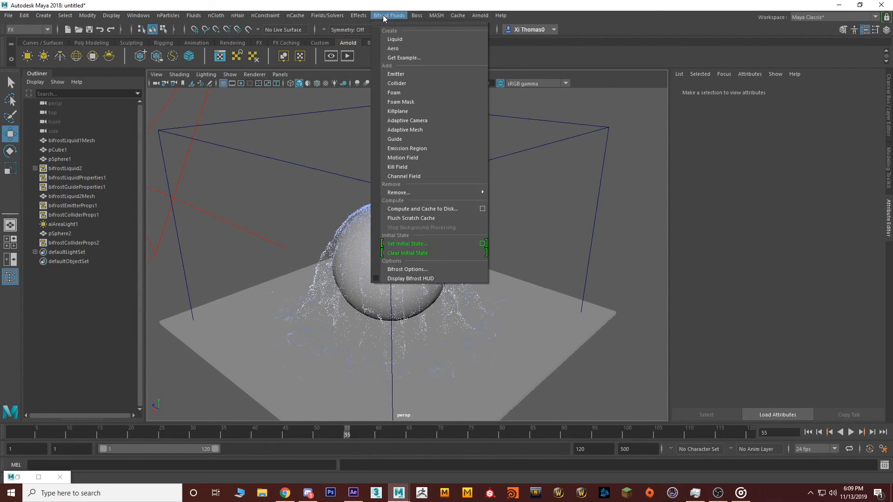
{"action": "mouse_move", "coordinate": [422, 209]}
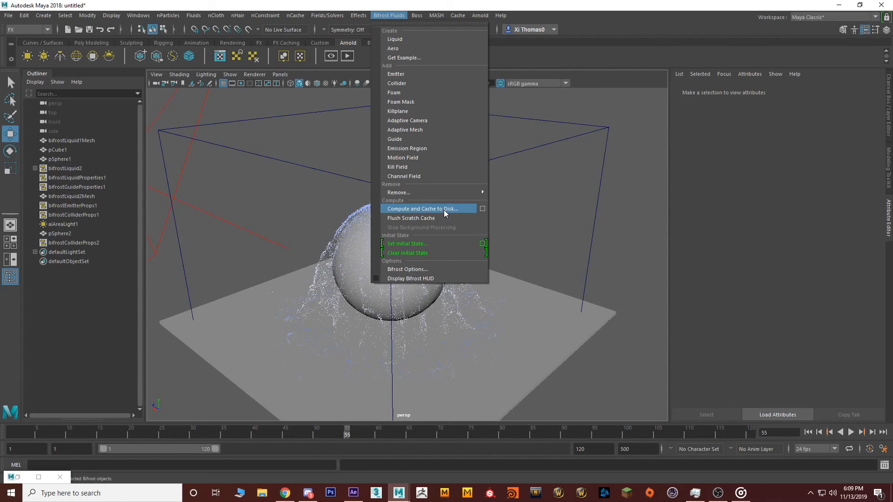
{"action": "mouse_move", "coordinate": [483, 208]}
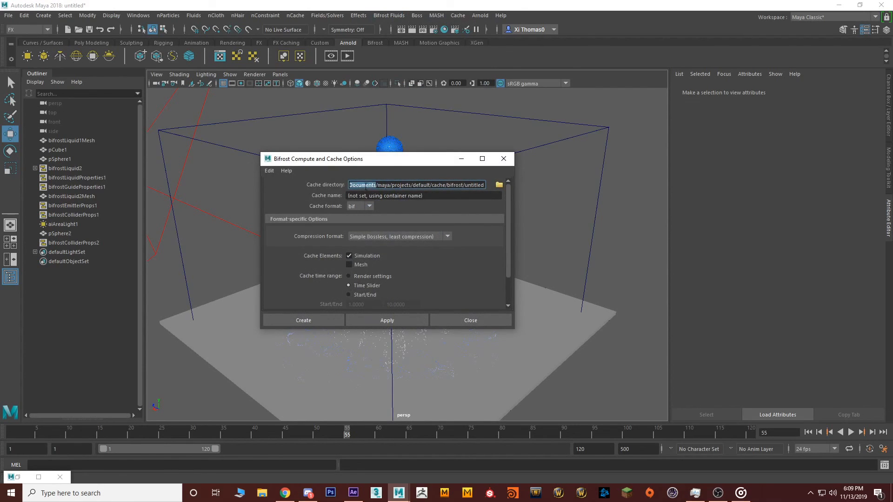
{"action": "double_click", "coordinate": [370, 185]}
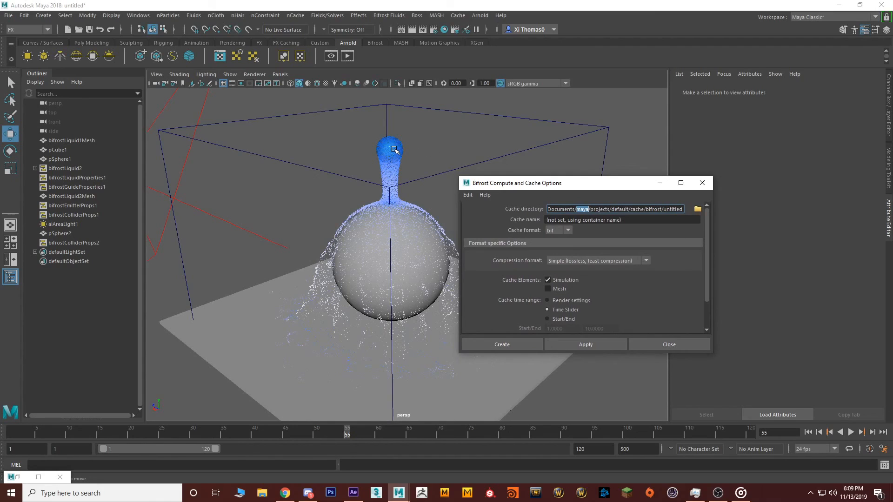
{"action": "mouse_move", "coordinate": [356, 345]}
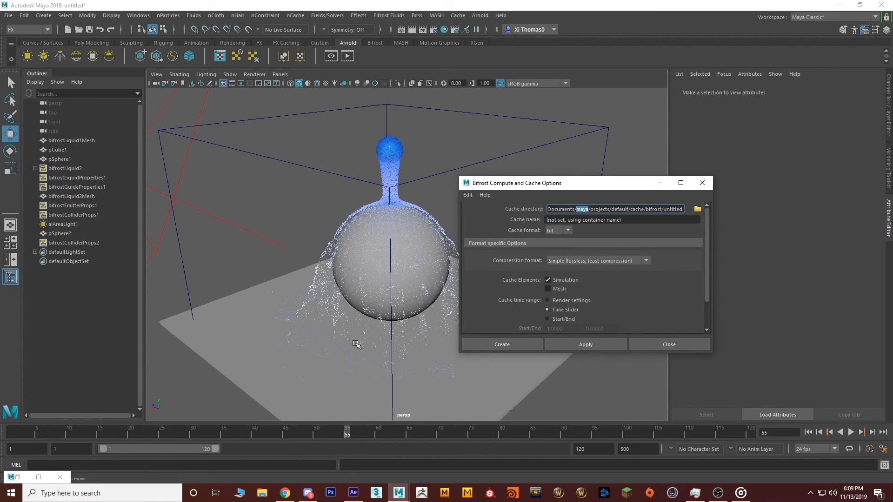
{"action": "left_click_drag", "start_coordinate": [516, 183], "coordinate": [378, 170]}
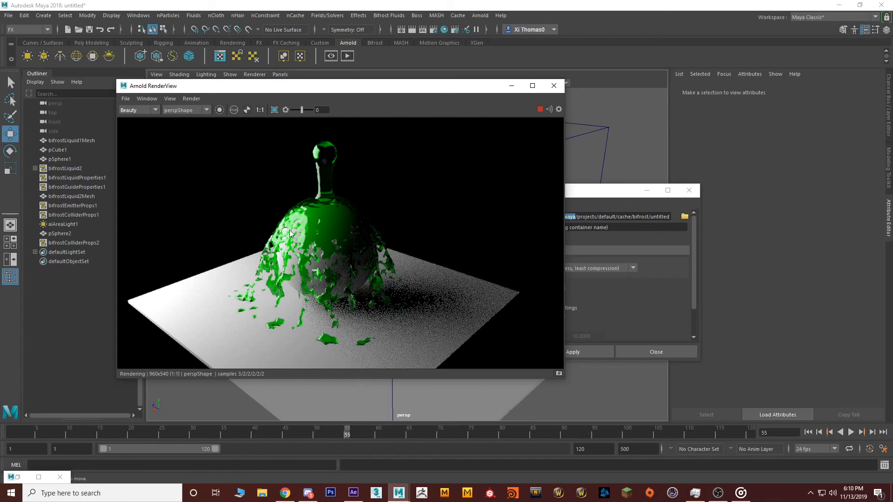
{"action": "mouse_move", "coordinate": [322, 233]}
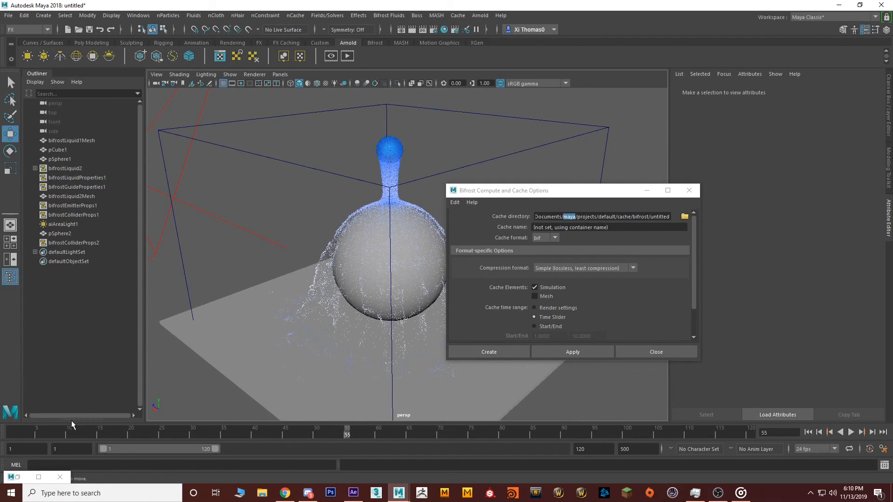
{"action": "mouse_move", "coordinate": [96, 438]}
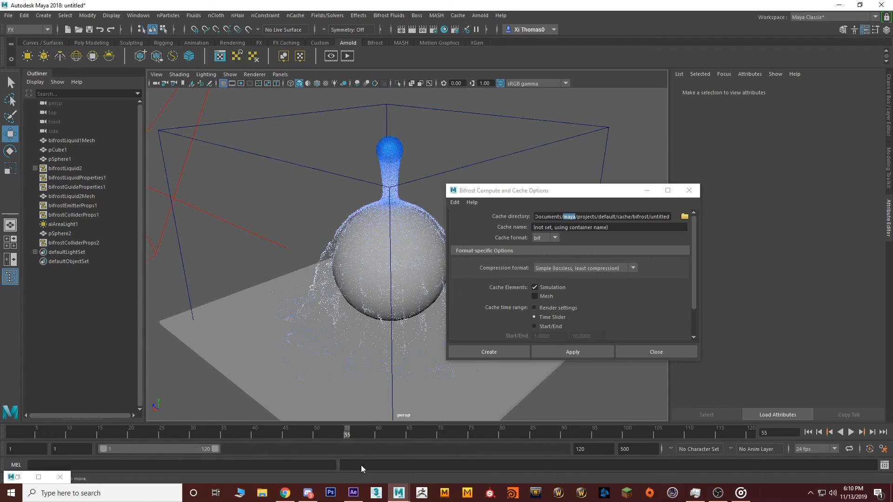
{"action": "mouse_move", "coordinate": [498, 475]}
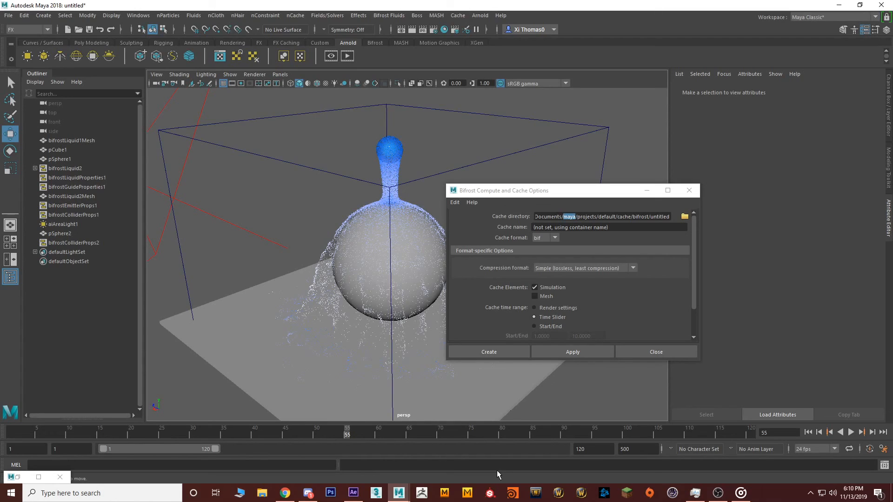
Close the Bifrost Compute and Cache to Disk options dialog
{"action": "left_click", "coordinate": [655, 352]}
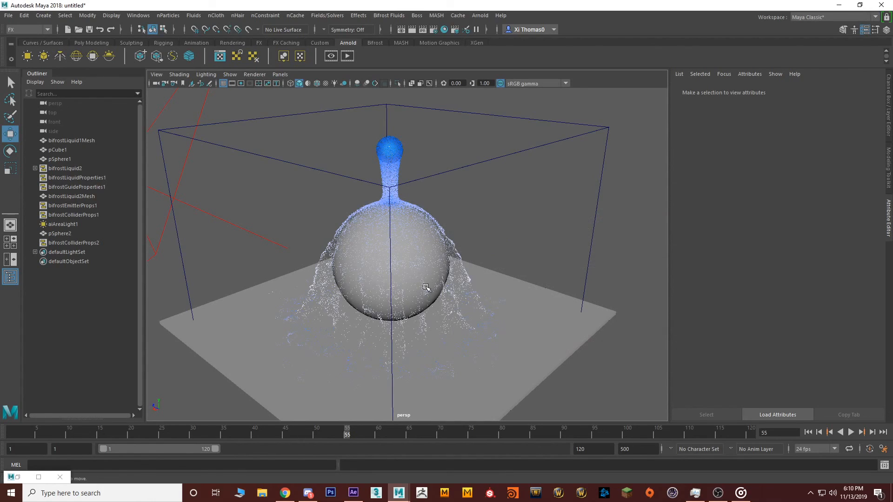